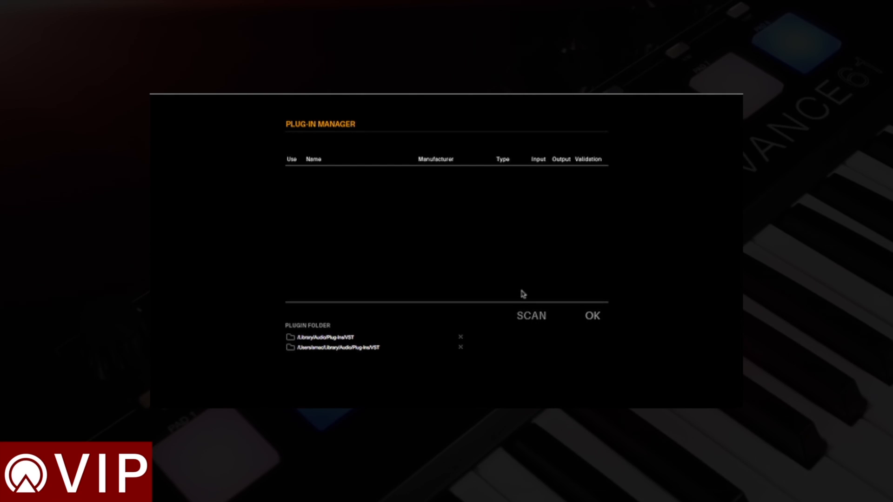
Run a scan of the listed VST folders to validate the installed instruments.
left_click(530, 316)
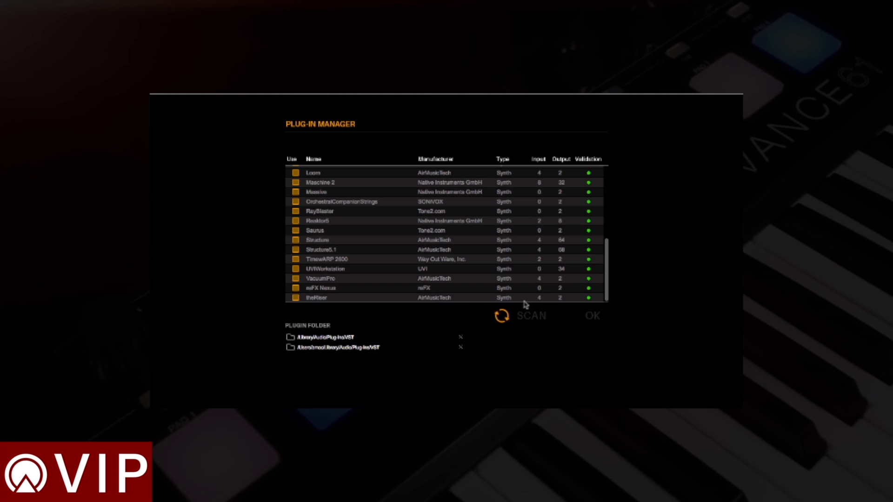
Review the validated plug-in list and confirm with OK to load the browser.
scroll("down", 3)
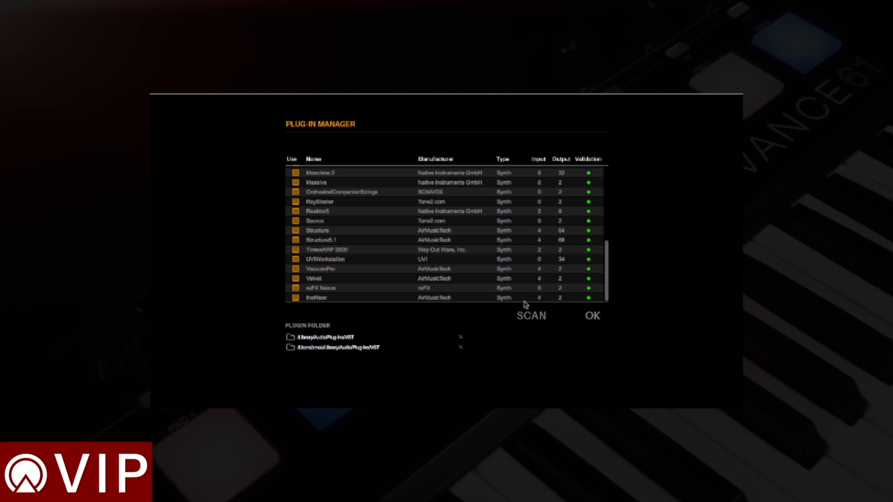
scroll("down", 3)
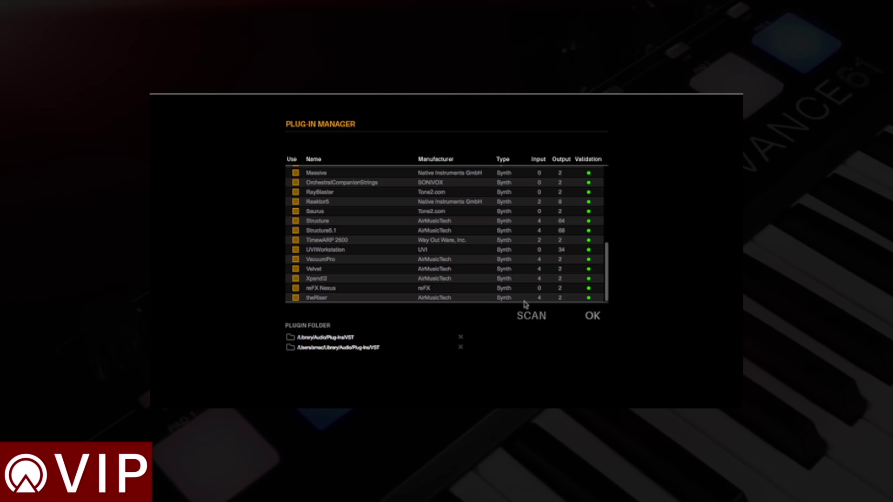
left_click(592, 317)
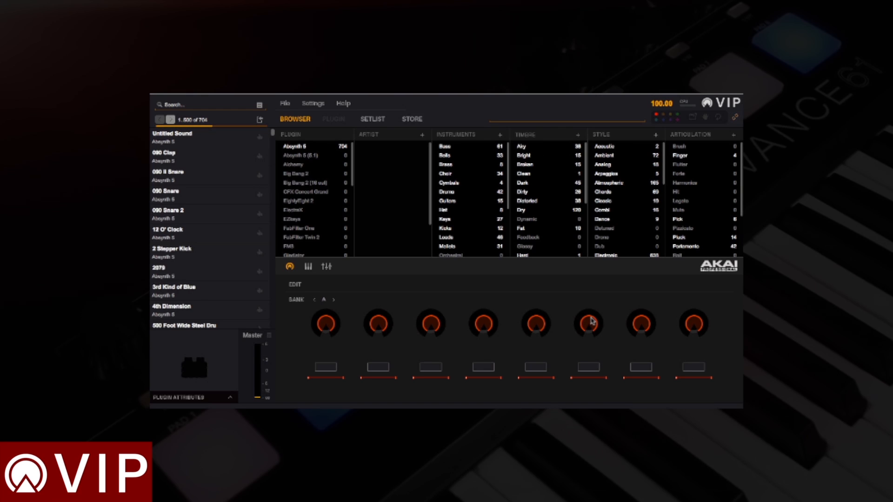